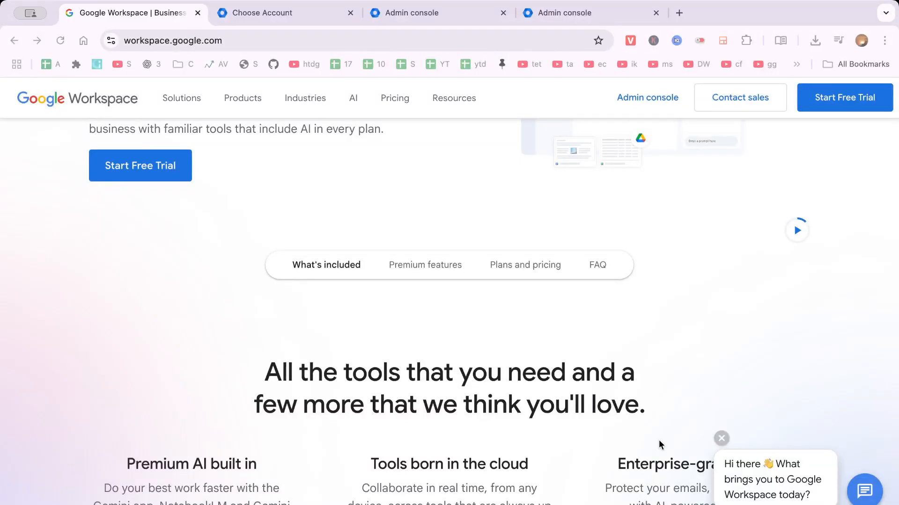
{"action": "mouse_move", "coordinate": [62, 255]}
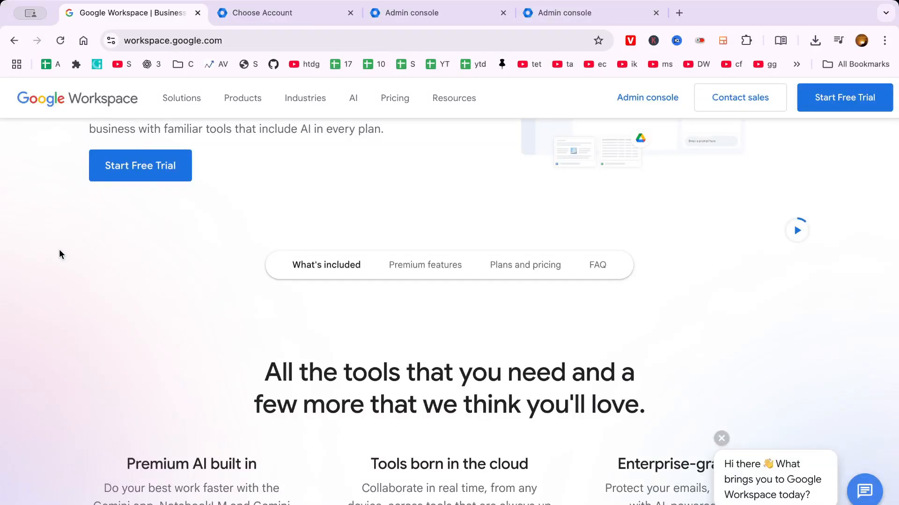
- Show the Admin console home page and scroll down to its Discover section on Gemini features
{"action": "scroll", "scroll_direction": "down", "scroll_amount": 3}
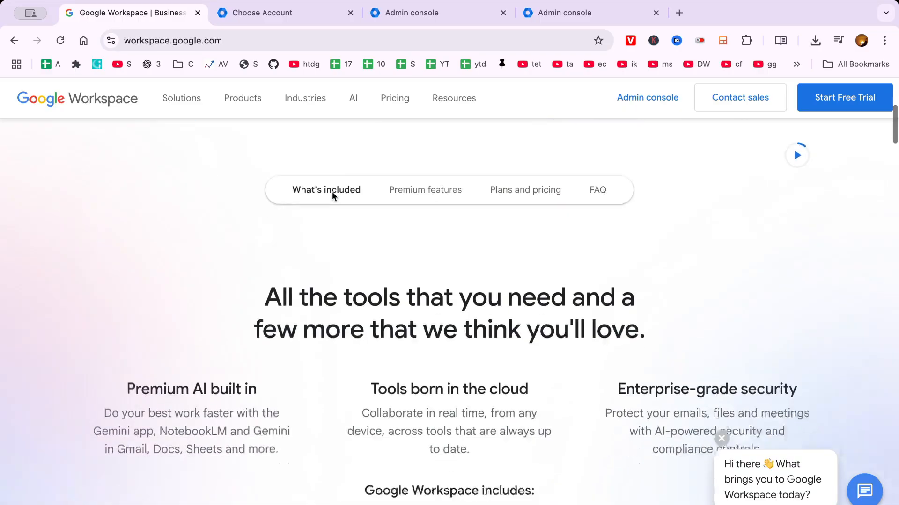
{"action": "scroll", "scroll_direction": "down", "scroll_amount": 3}
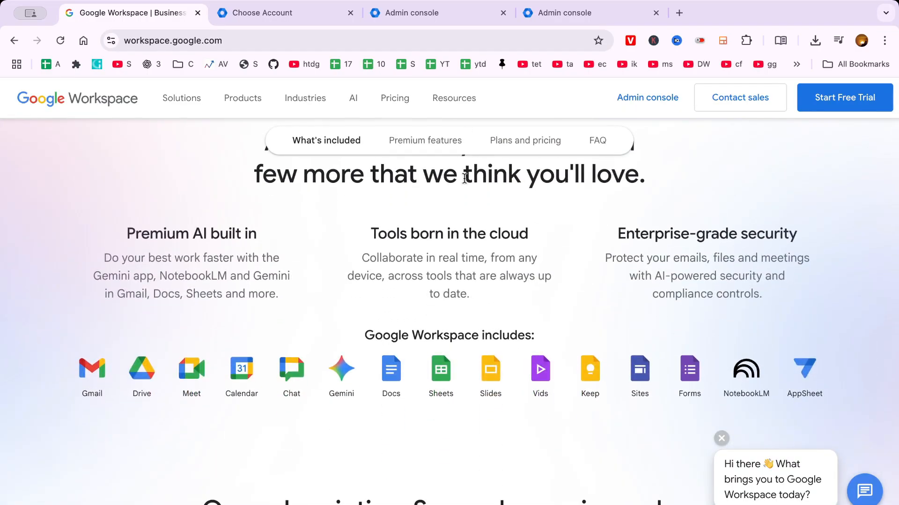
{"action": "mouse_move", "coordinate": [421, 252]}
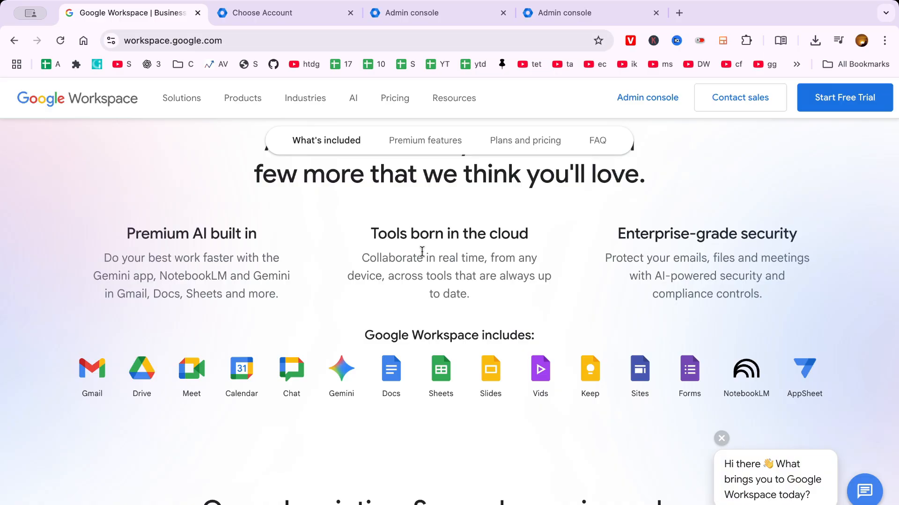
{"action": "mouse_move", "coordinate": [580, 135]}
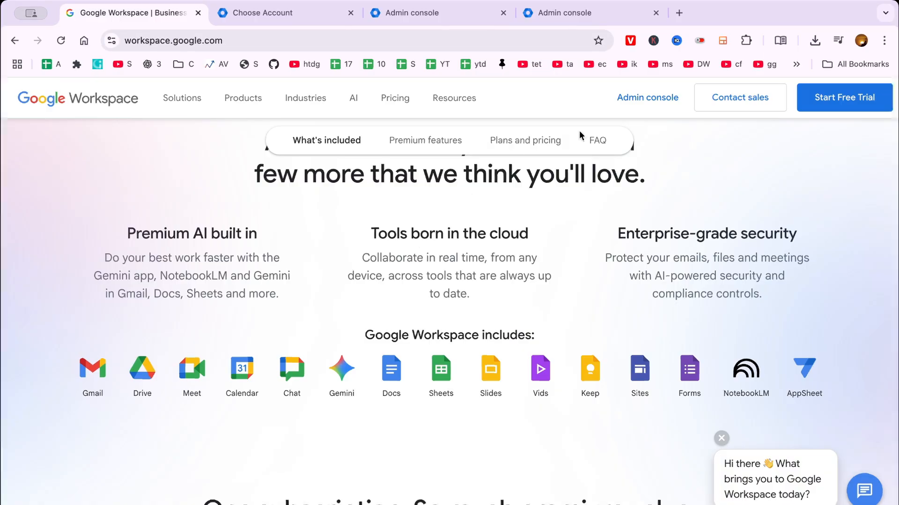
{"action": "left_click", "coordinate": [573, 12]}
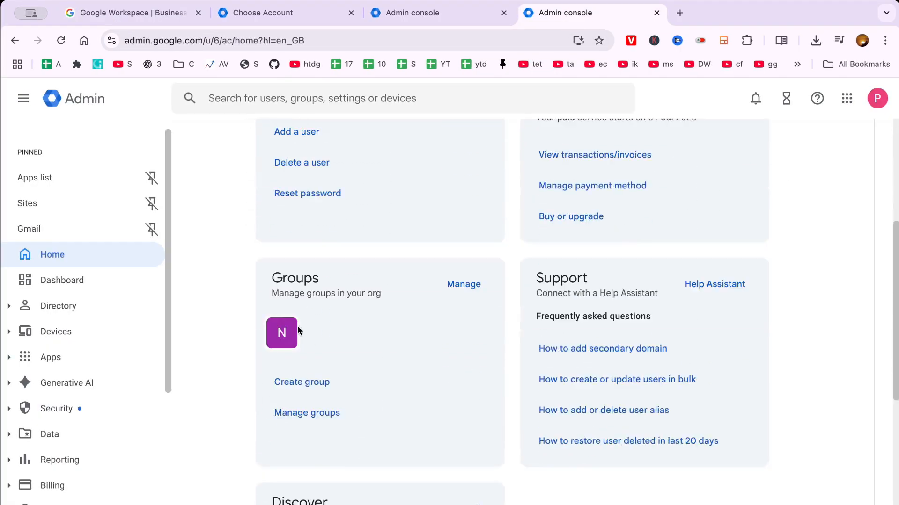
{"action": "scroll", "scroll_direction": "down", "scroll_amount": 3}
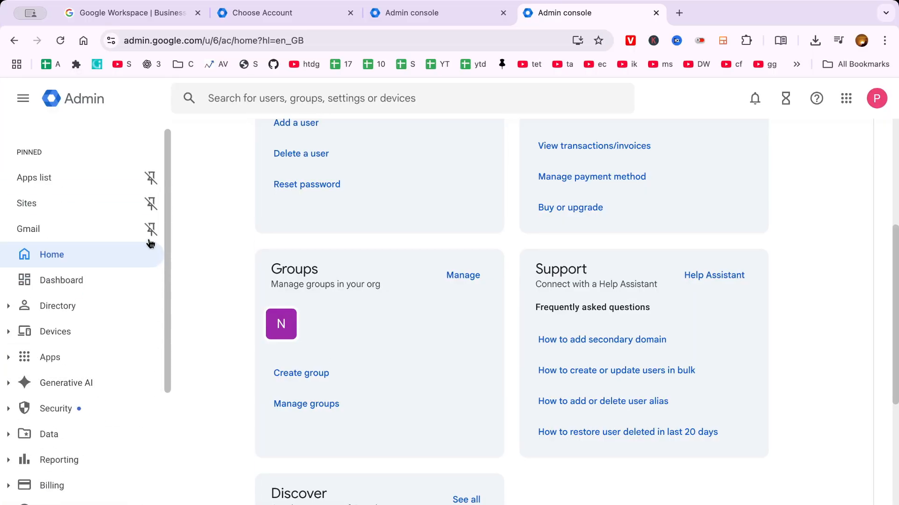
{"action": "mouse_move", "coordinate": [241, 166]}
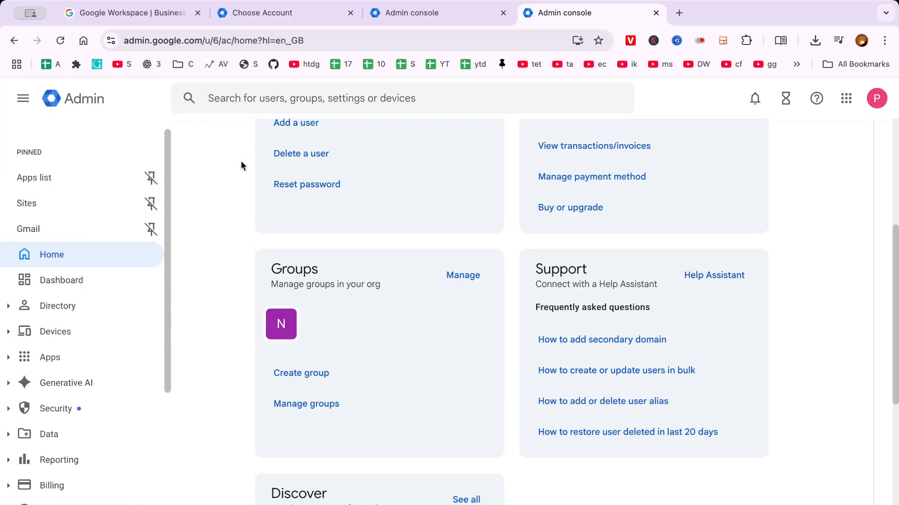
{"action": "scroll", "scroll_direction": "down", "scroll_amount": 3}
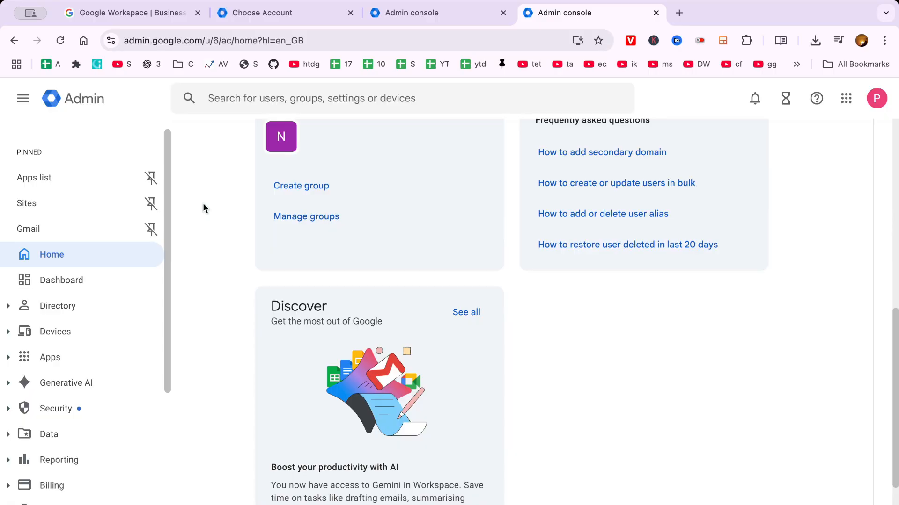
{"action": "scroll", "scroll_direction": "down", "scroll_amount": 3}
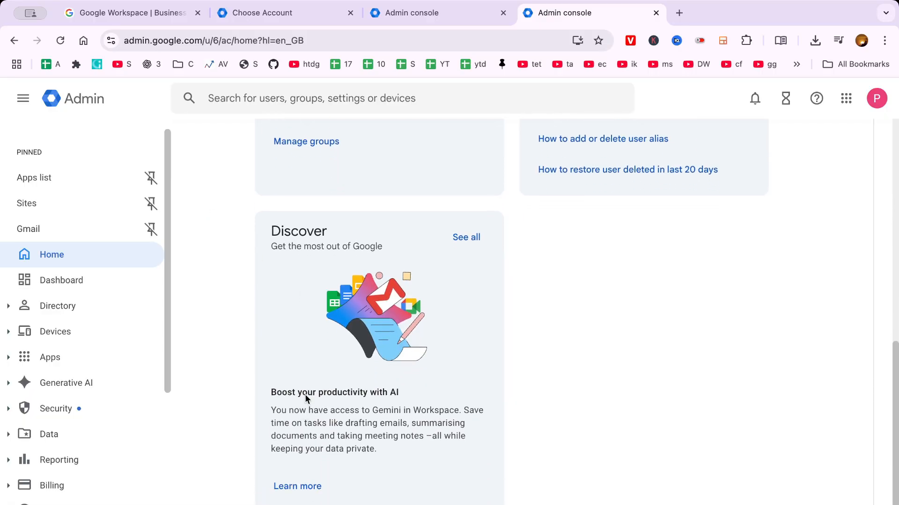
{"action": "mouse_move", "coordinate": [398, 268]}
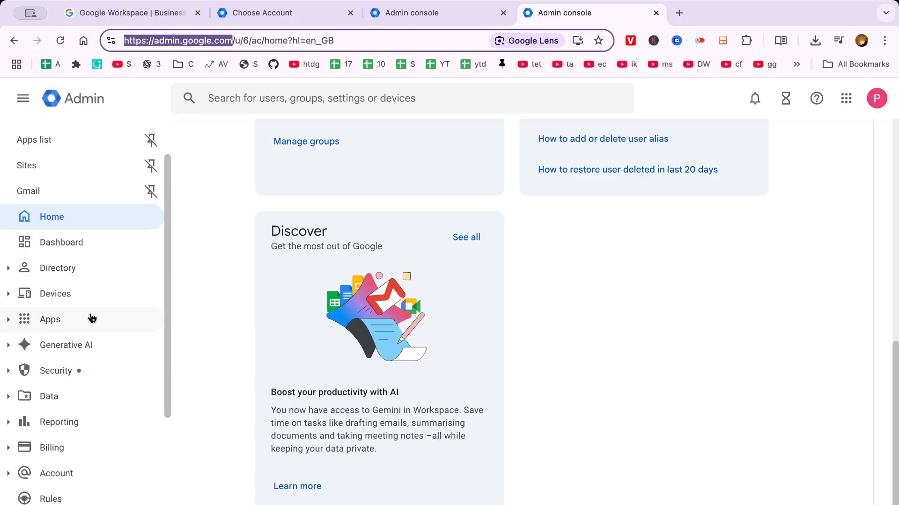
- Expand Apps in the sidebar and open the Gmail service settings page
{"action": "left_click", "coordinate": [50, 319]}
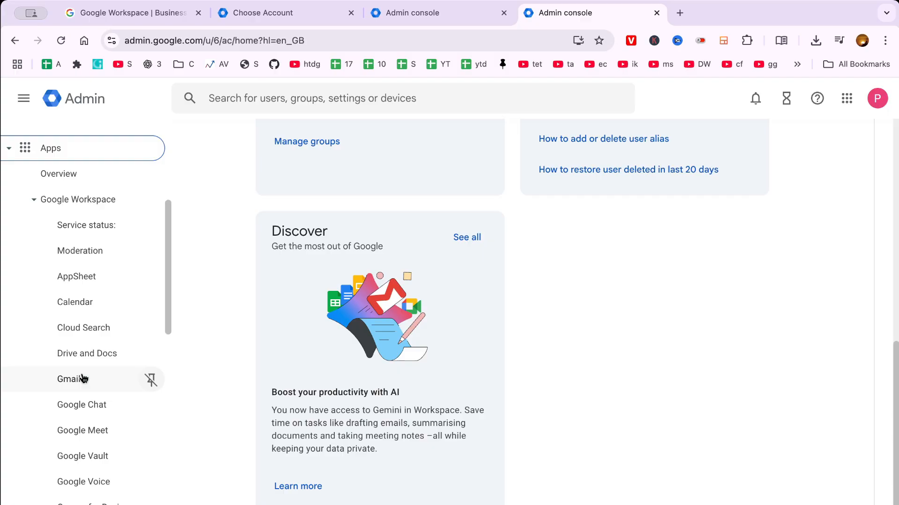
{"action": "left_click", "coordinate": [72, 378]}
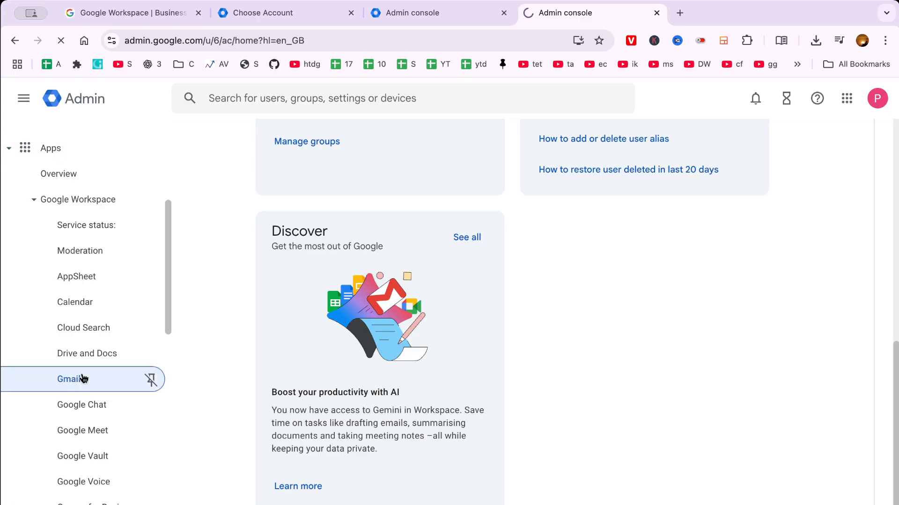
{"action": "left_click", "coordinate": [72, 379]}
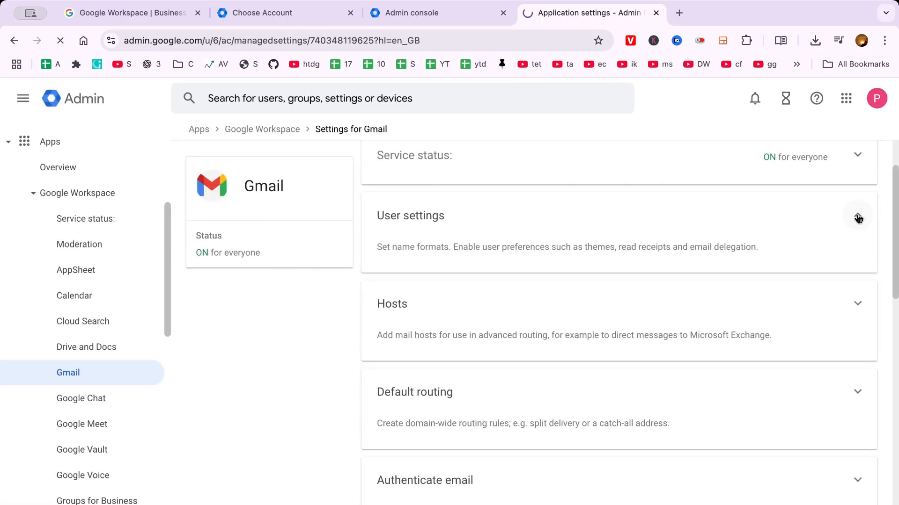
- Expand Gmail user settings and open the full user settings page
{"action": "left_click", "coordinate": [858, 215]}
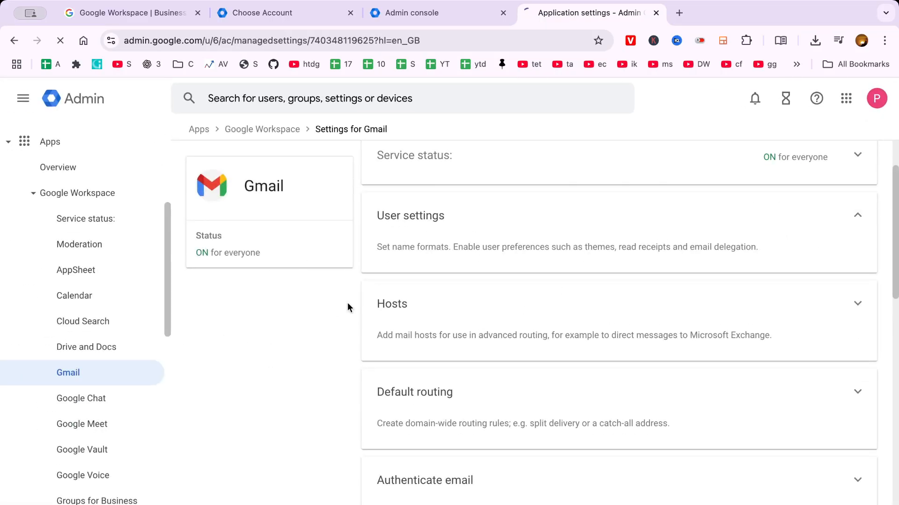
{"action": "left_click", "coordinate": [410, 215]}
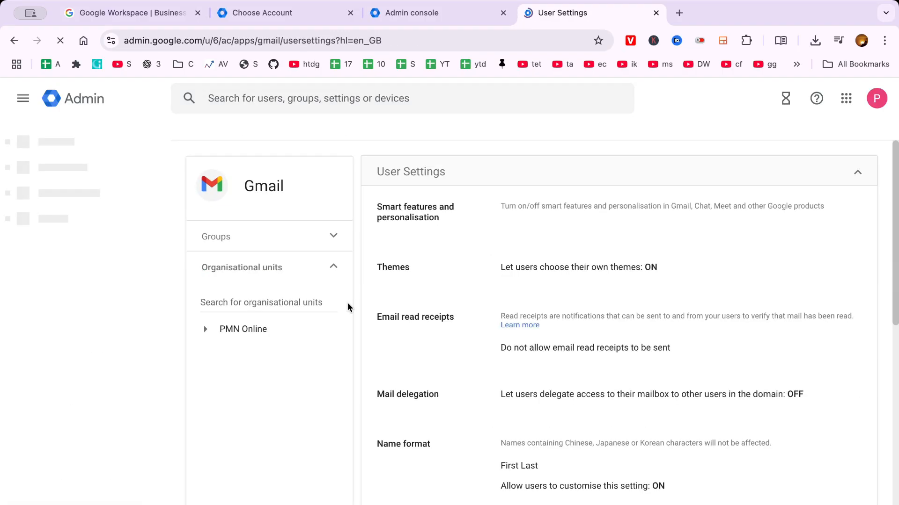
{"action": "scroll", "scroll_direction": "down", "scroll_amount": 3}
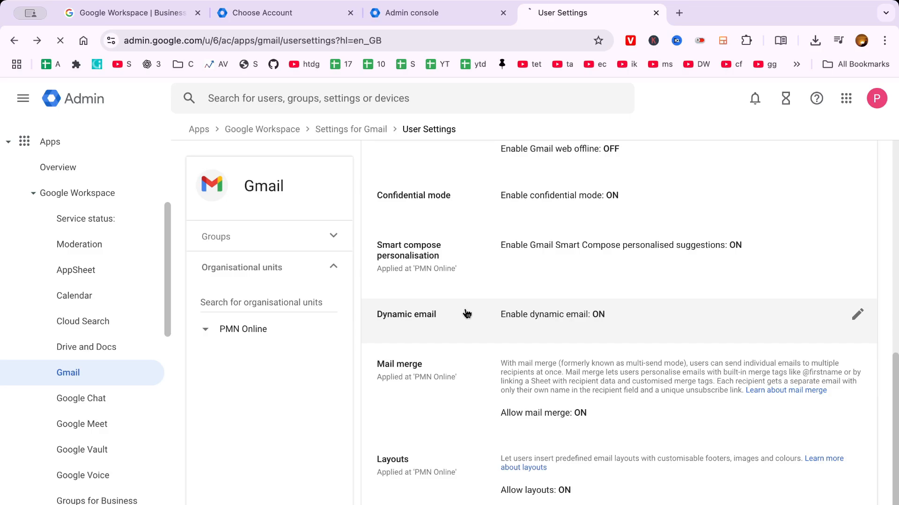
- Reopen Gmail user settings from the overview and begin editing Mail delegation
{"action": "left_click", "coordinate": [350, 129]}
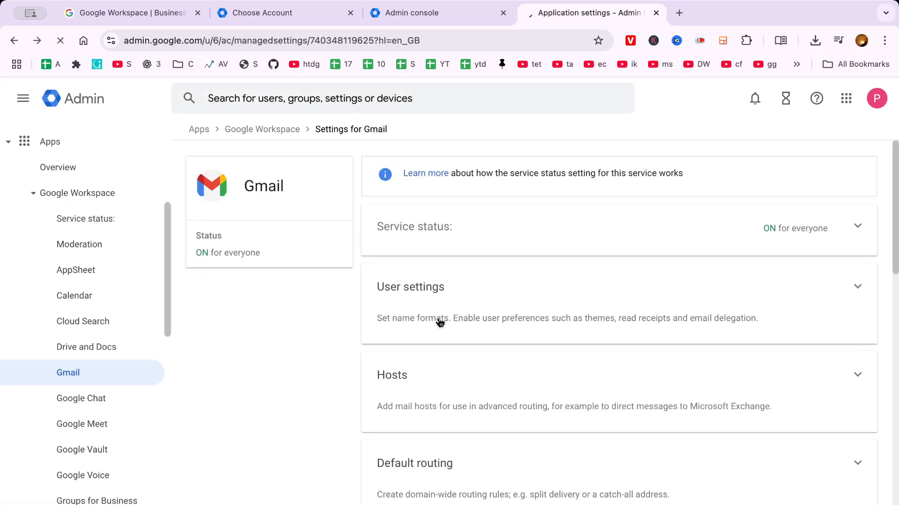
{"action": "left_click", "coordinate": [409, 286]}
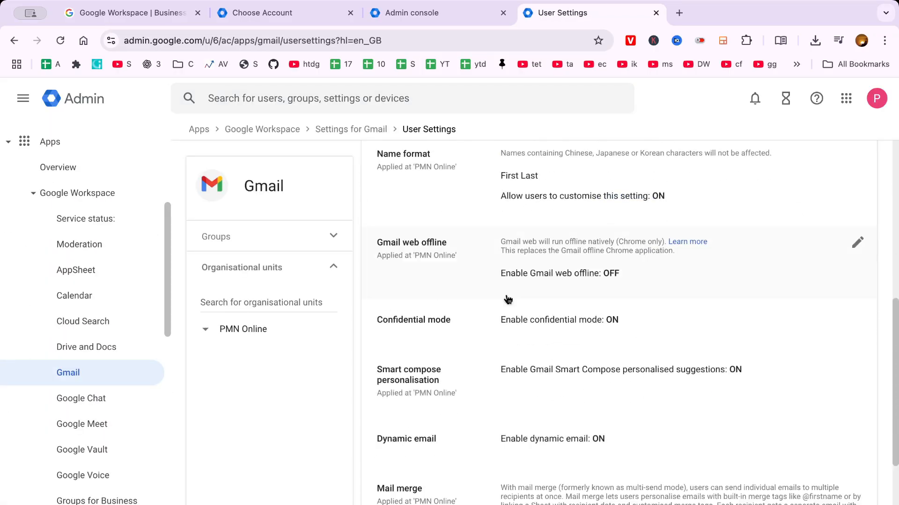
{"action": "scroll", "scroll_direction": "up", "scroll_amount": 3}
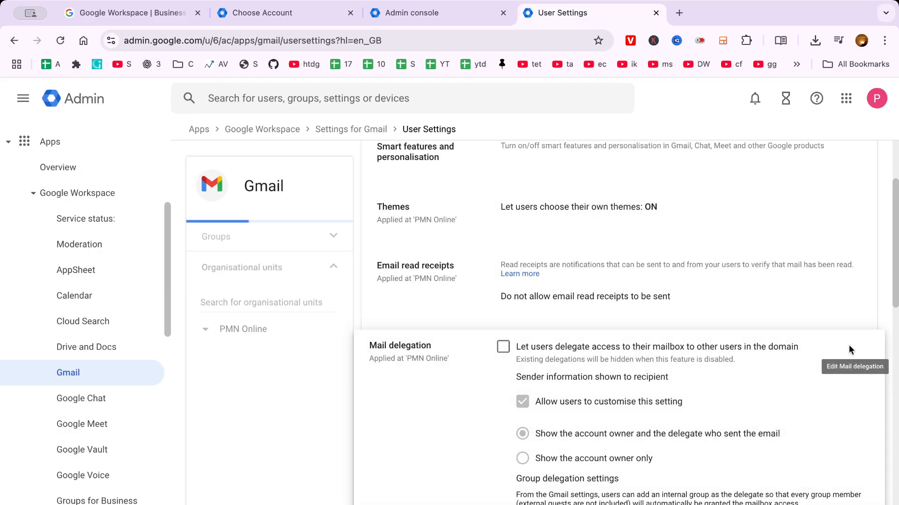
{"action": "left_click", "coordinate": [503, 346]}
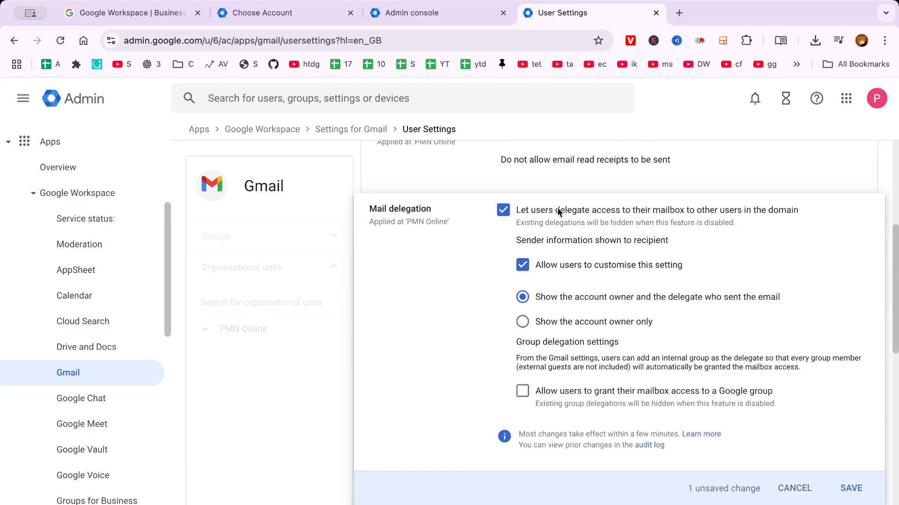
{"action": "mouse_move", "coordinate": [643, 274]}
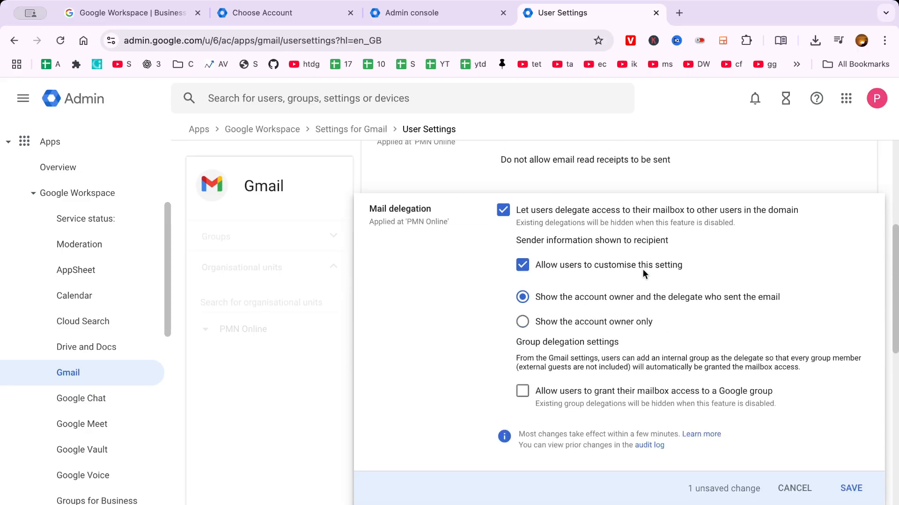
{"action": "mouse_move", "coordinate": [794, 493]}
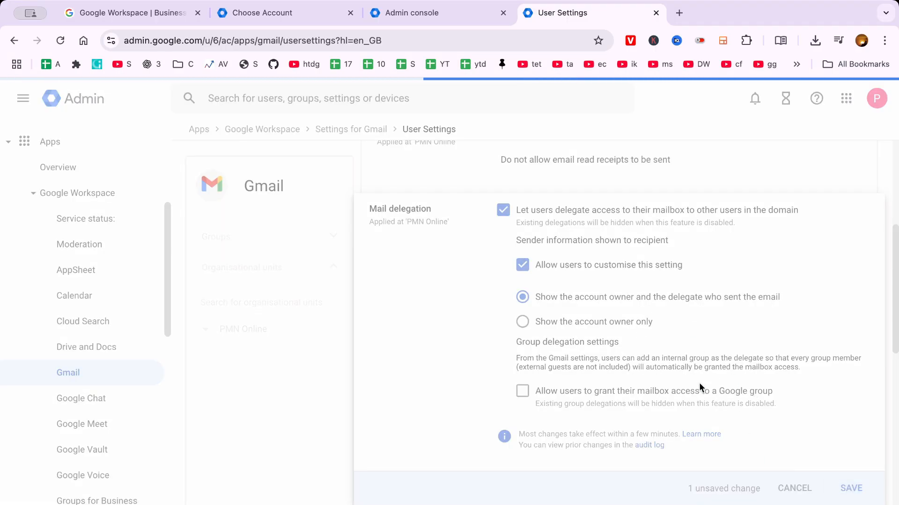
- Save Mail delegation with mailbox delegation to domain users enabled
{"action": "left_click", "coordinate": [850, 488]}
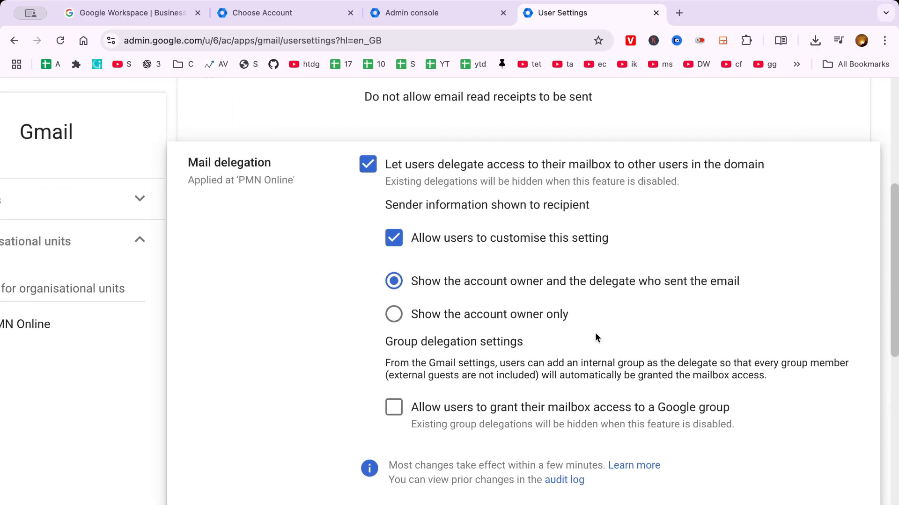
{"action": "mouse_move", "coordinate": [521, 221]}
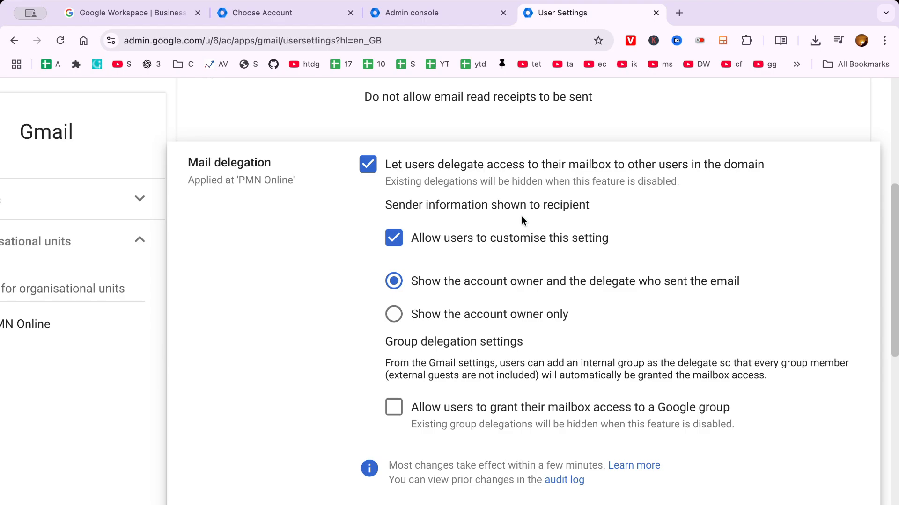
{"action": "scroll", "scroll_direction": "down", "scroll_amount": 3}
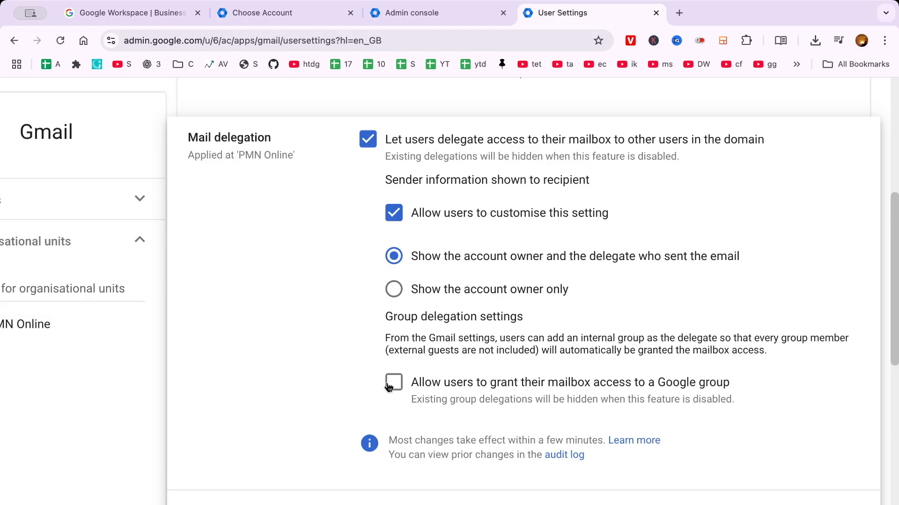
{"action": "scroll", "scroll_direction": "up", "scroll_amount": 3}
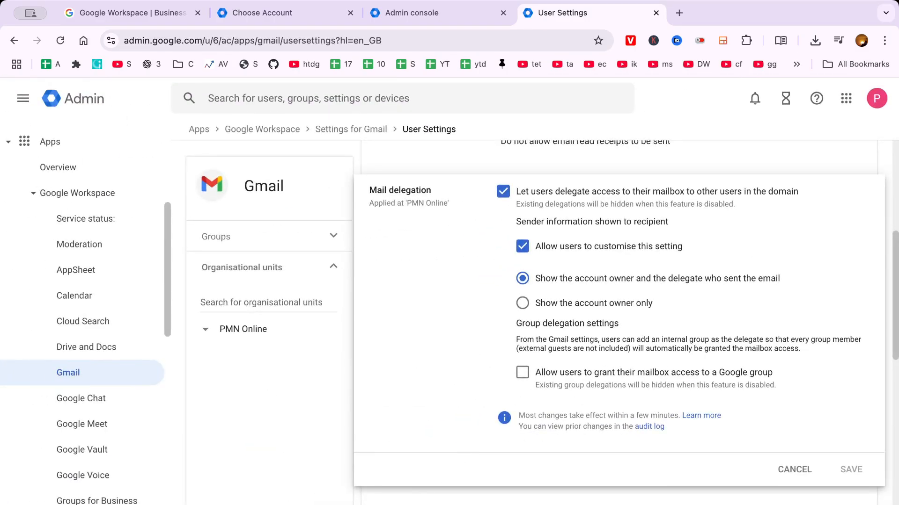
{"action": "mouse_move", "coordinate": [452, 399]}
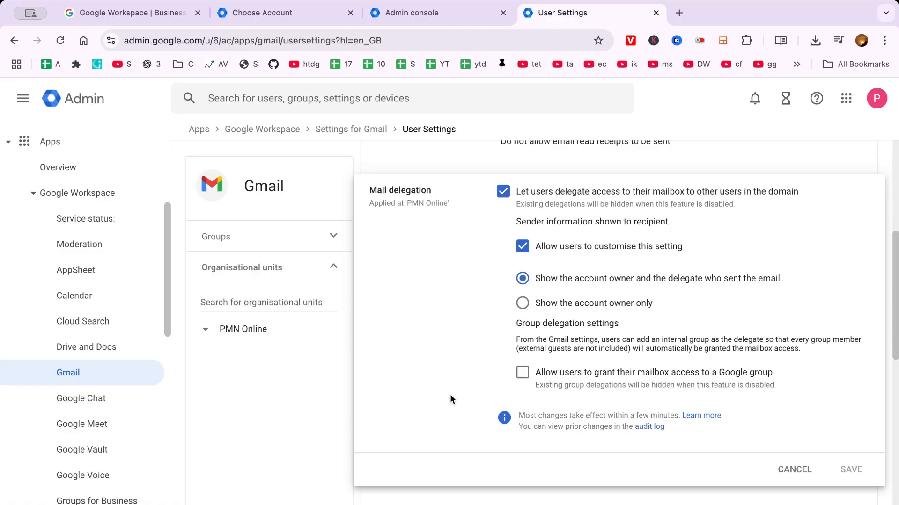
{"action": "mouse_move", "coordinate": [457, 394]}
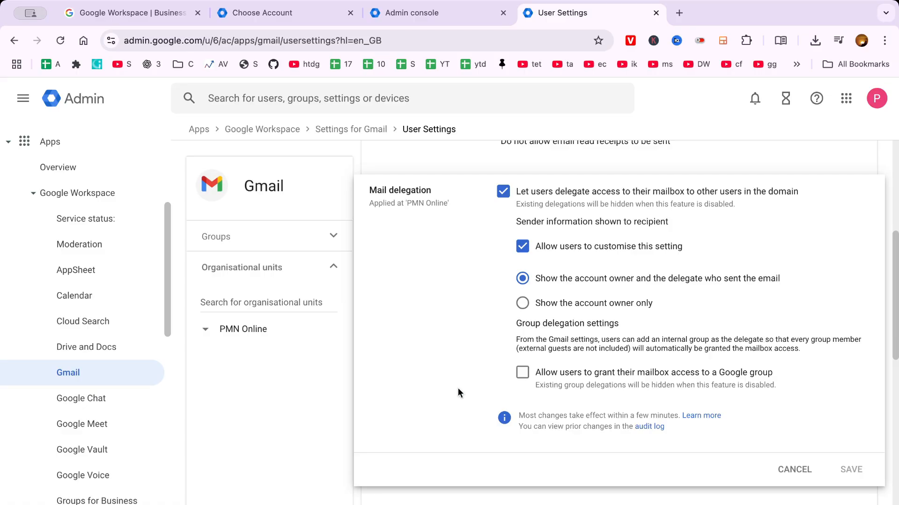
{"action": "scroll", "scroll_direction": "down", "scroll_amount": 3}
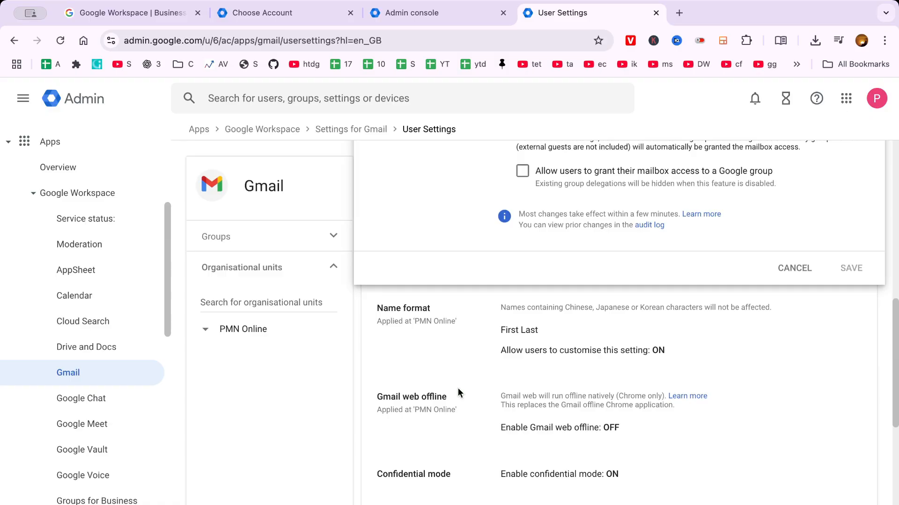
{"action": "mouse_move", "coordinate": [456, 394]}
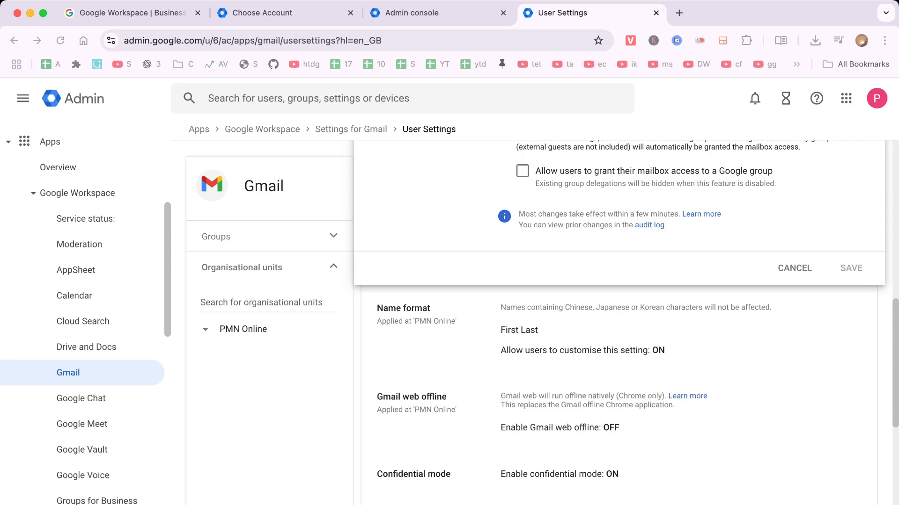
{"action": "mouse_move", "coordinate": [445, 400]}
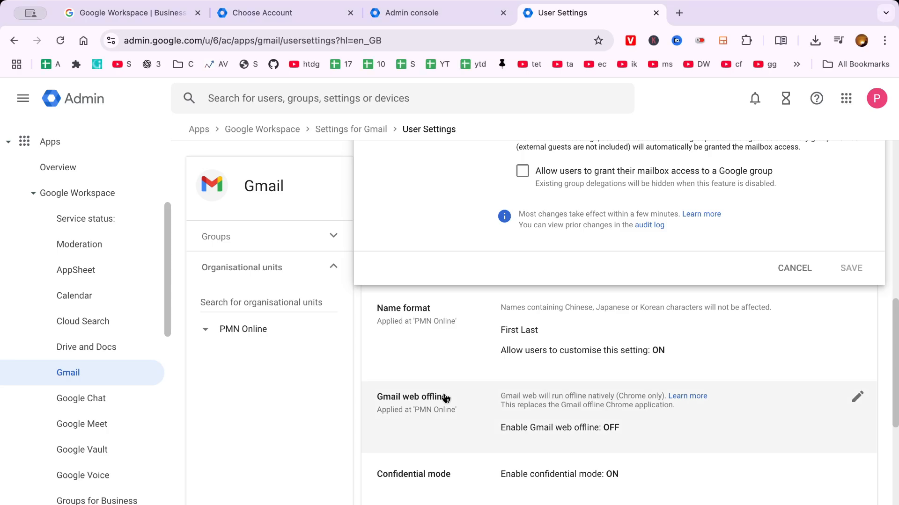